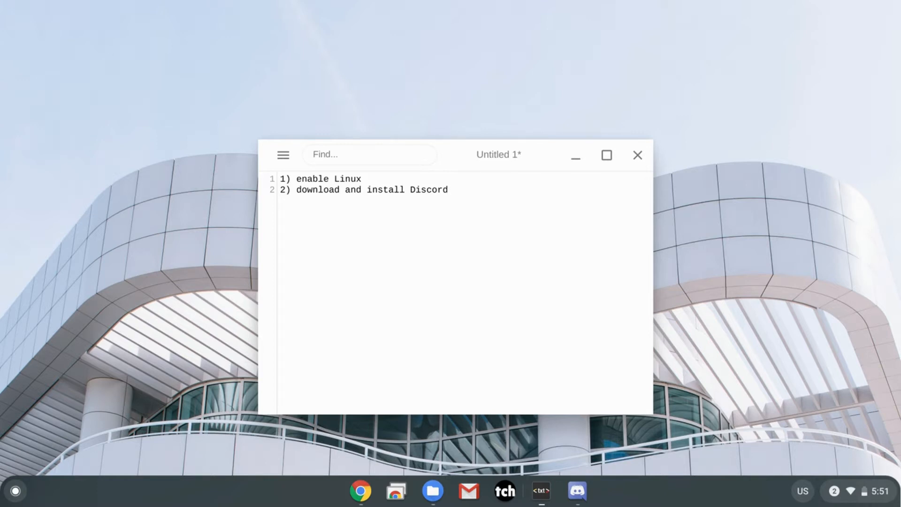
Close the Text app's to-do note about enabling Linux and installing Discord, and open the launcher.
click(636, 156)
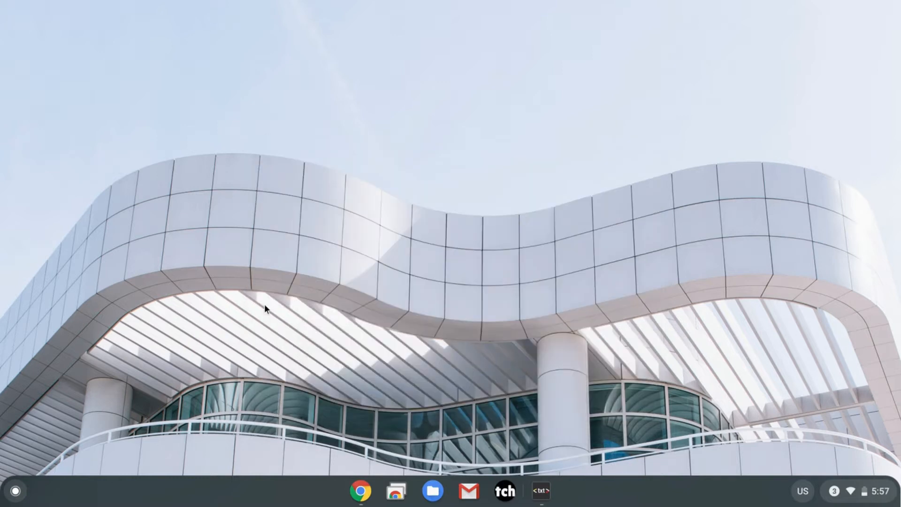
click(15, 491)
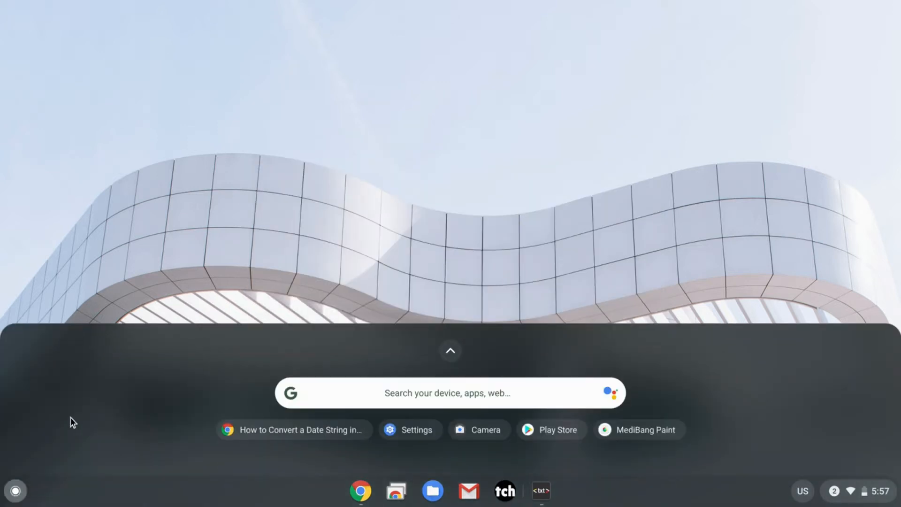
Open Settings from the launcher, go to Linux (Beta), and start the Turn on setup.
click(409, 429)
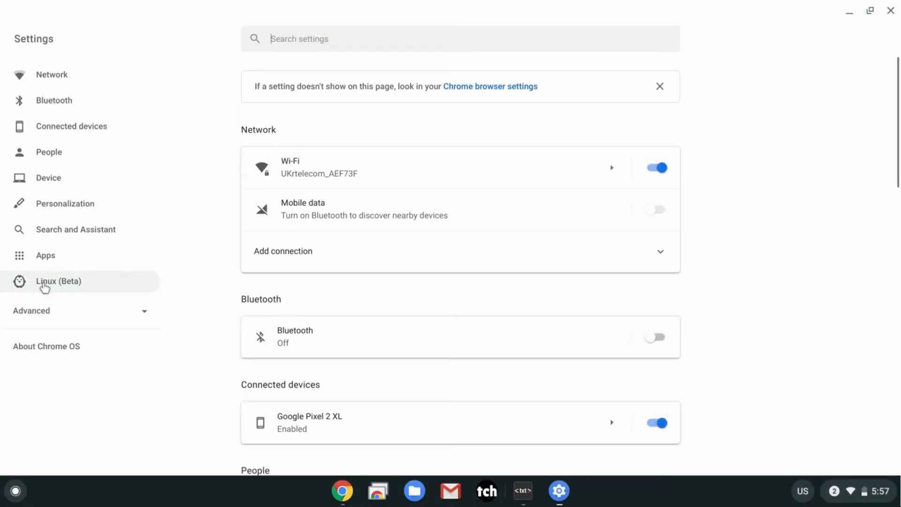
click(59, 281)
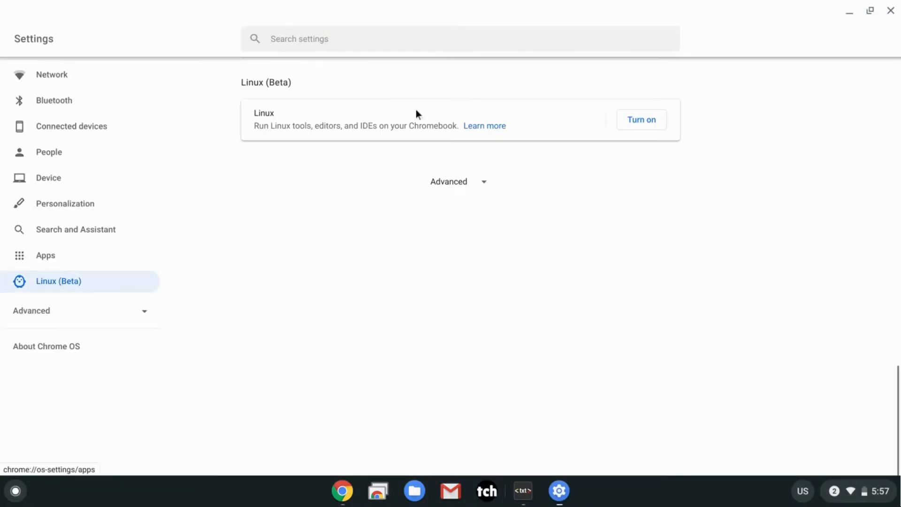
click(641, 119)
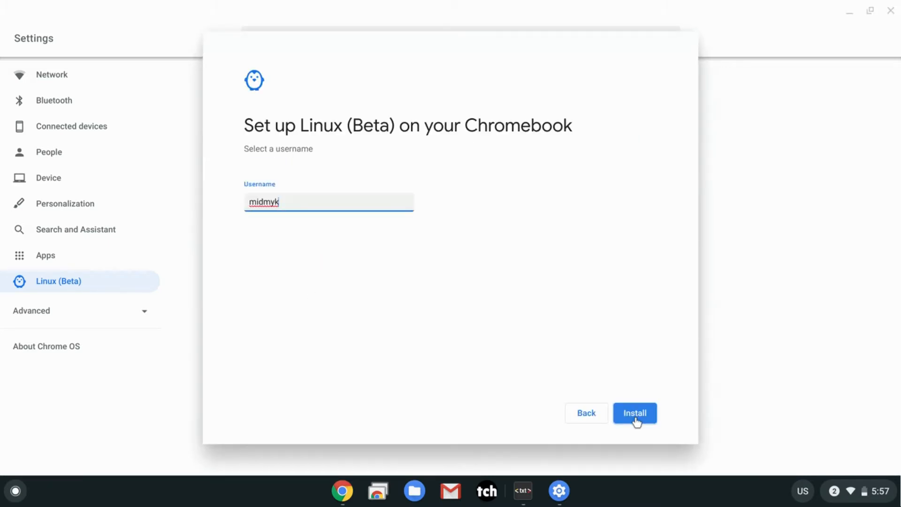
Install Linux (Beta) with the entered username until a terminal shell prompt appears.
click(635, 412)
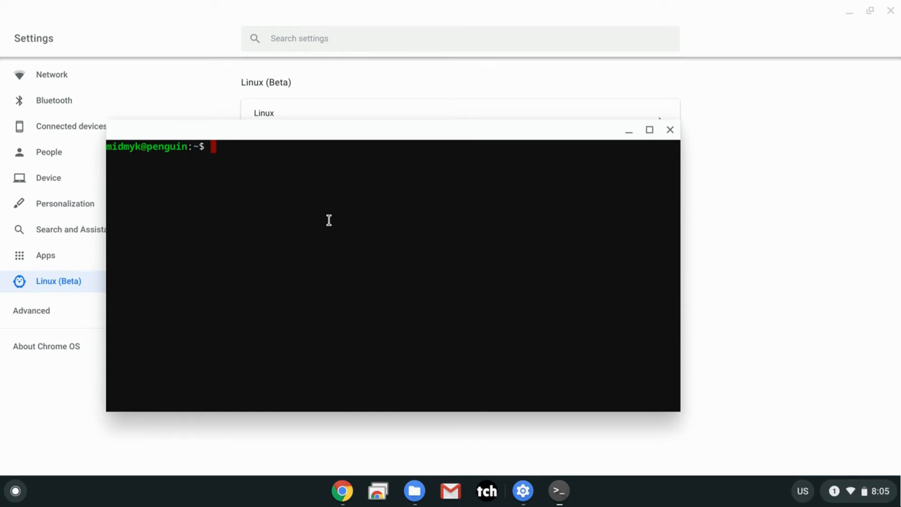
mouse_move(665, 89)
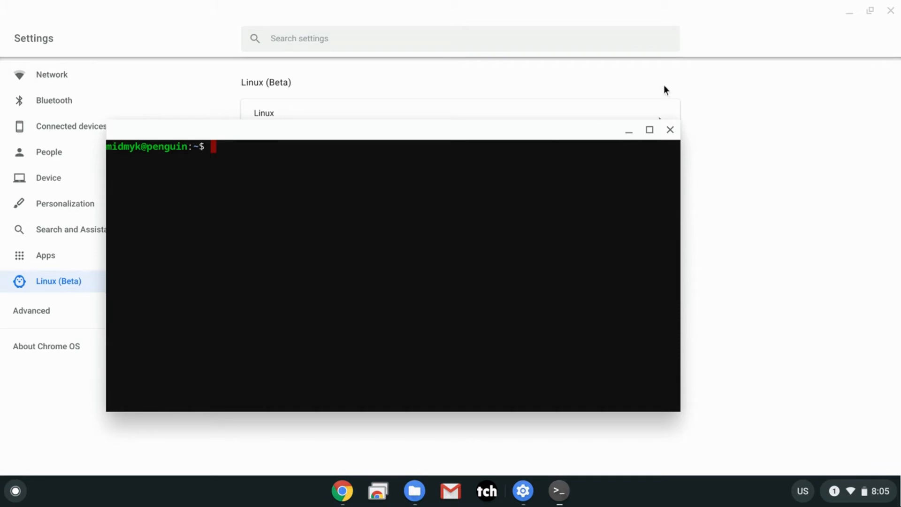
Close the terminal, then open discord.com in Chrome from a search for 'discord'.
click(669, 129)
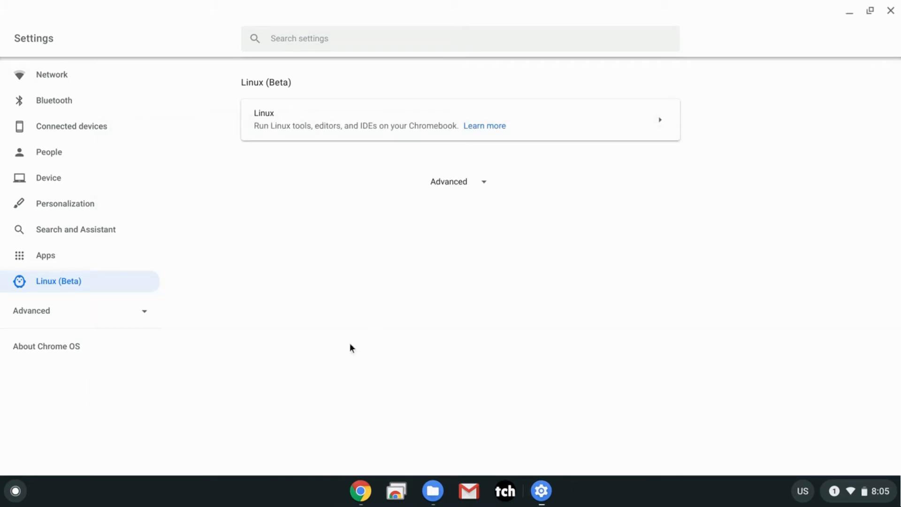
click(15, 490)
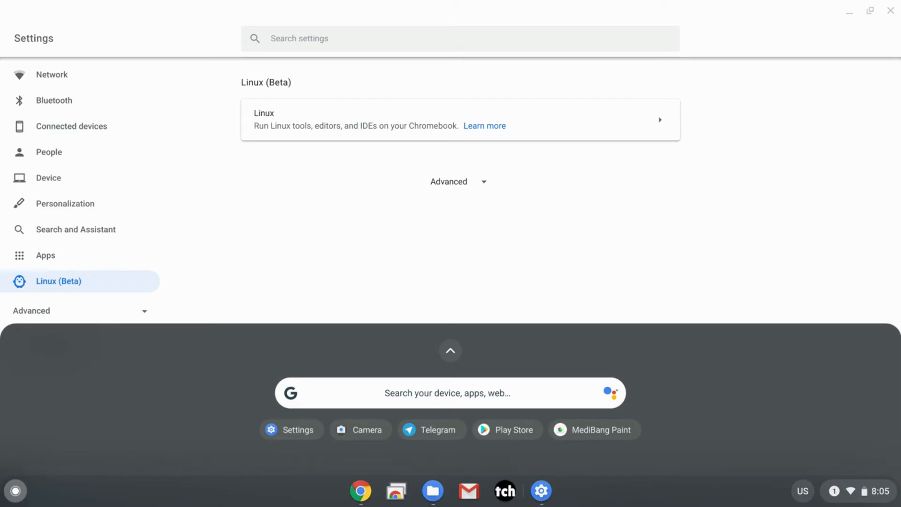
click(558, 490)
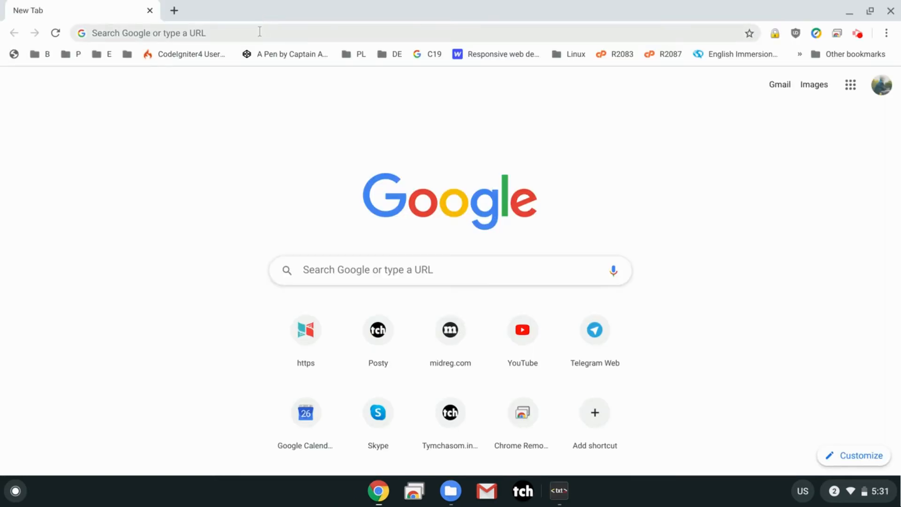
text(discord)
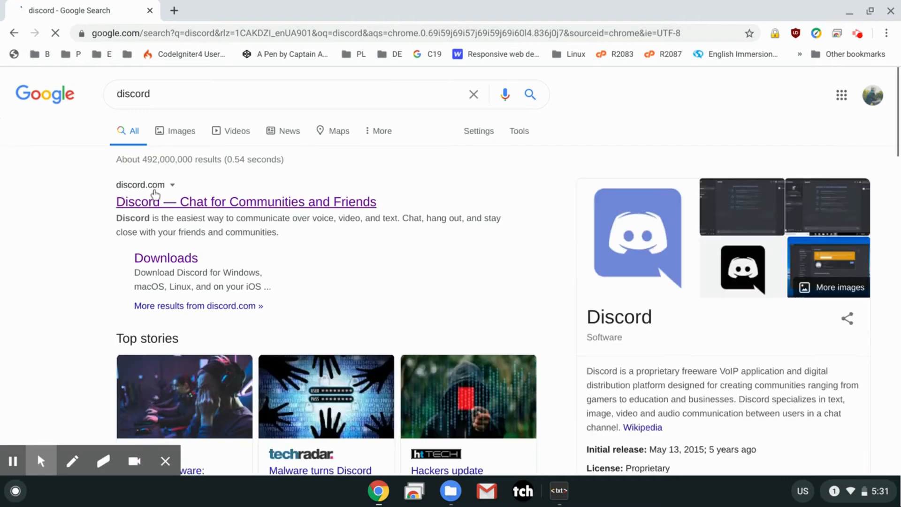
click(246, 201)
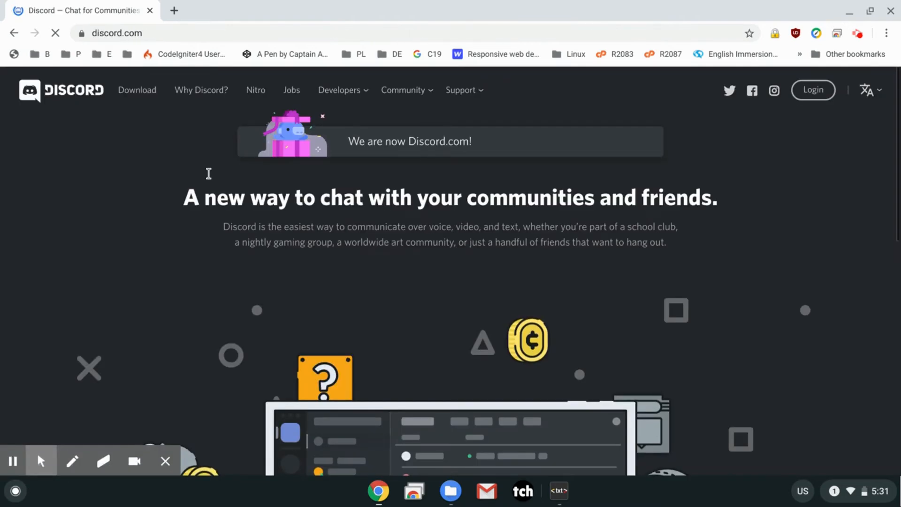
Download Discord's Linux package in deb format from the Downloads page.
click(136, 90)
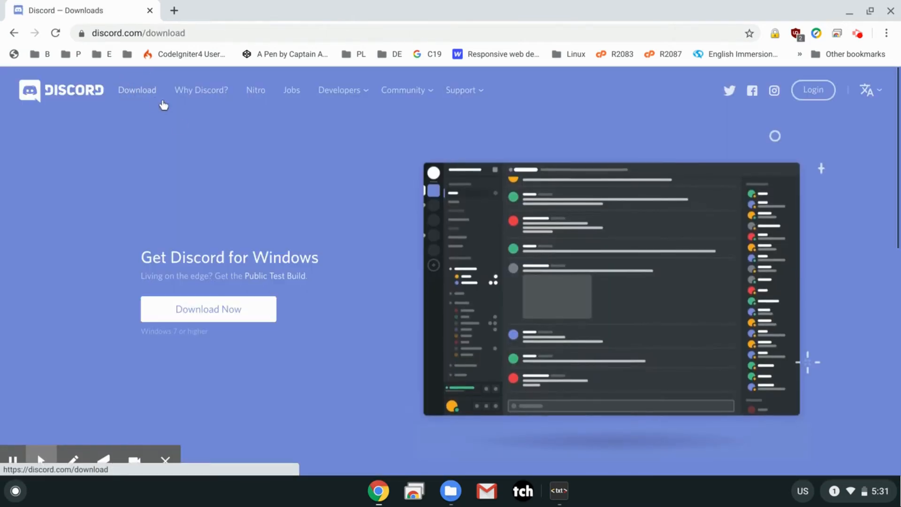
scroll(down, 3)
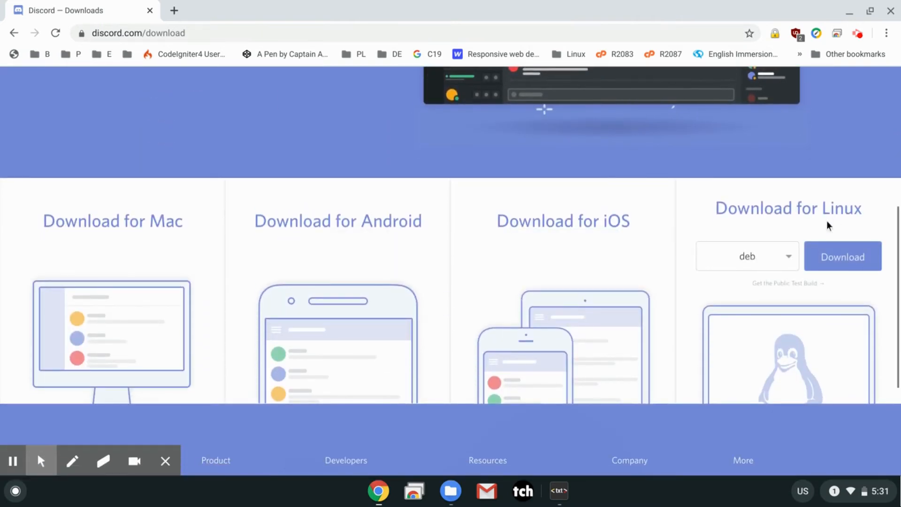
click(748, 256)
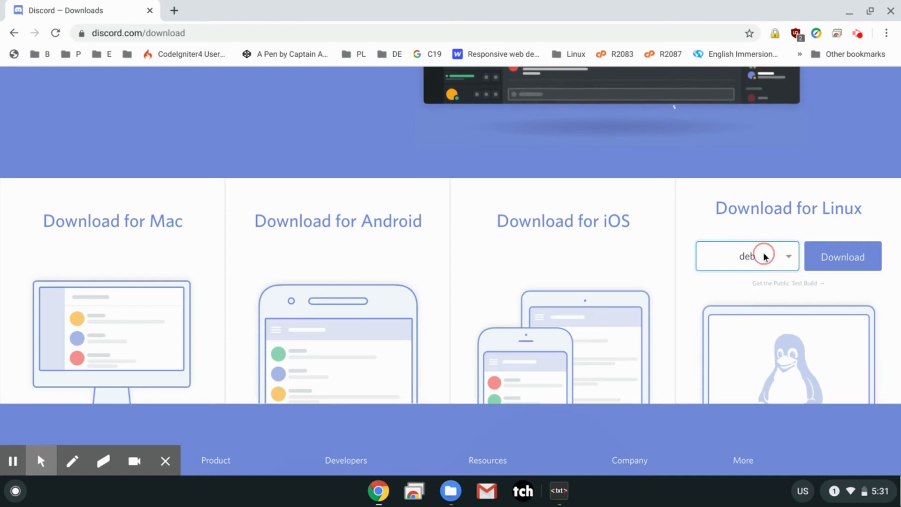
click(842, 256)
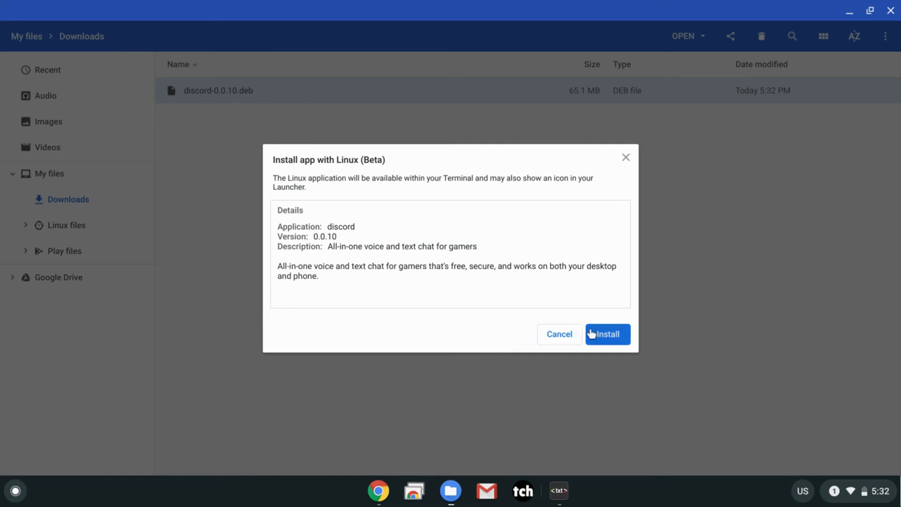
Install discord-0.0.10.deb with Linux (Beta), then dismiss the Installation complete dialog.
click(607, 333)
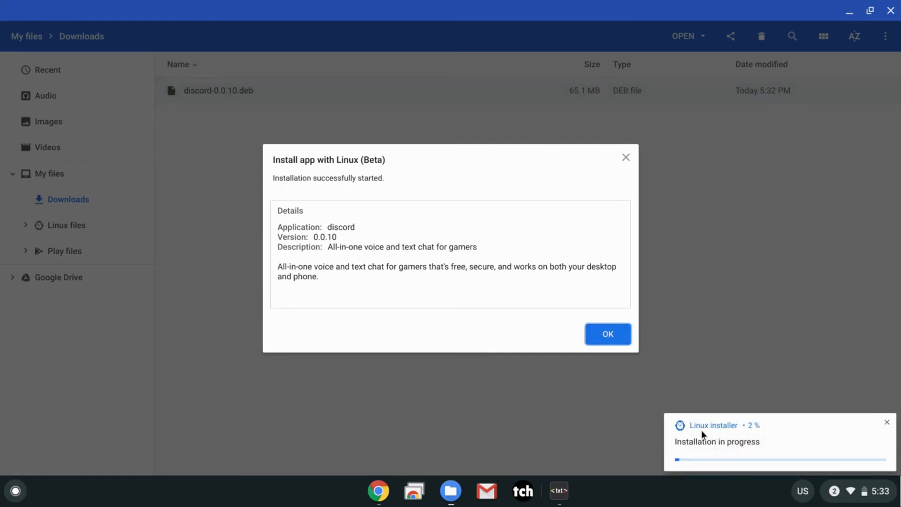
mouse_move(674, 407)
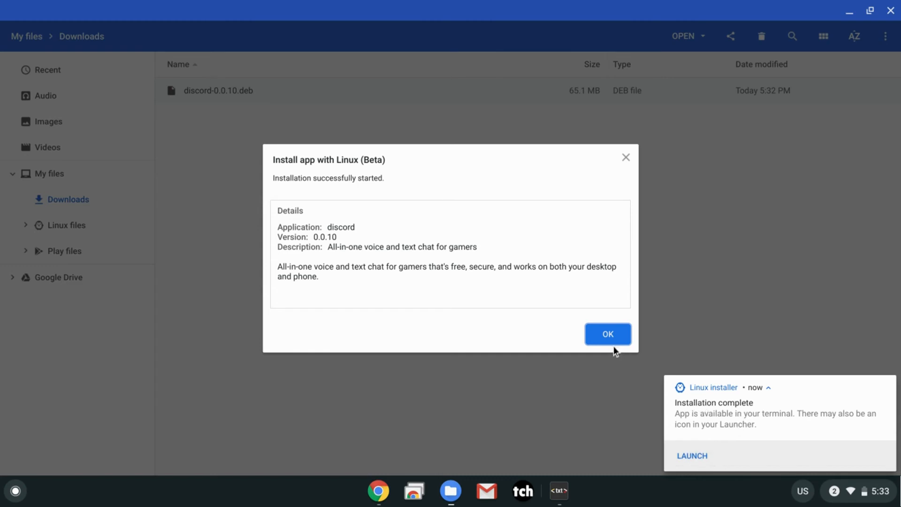
click(608, 333)
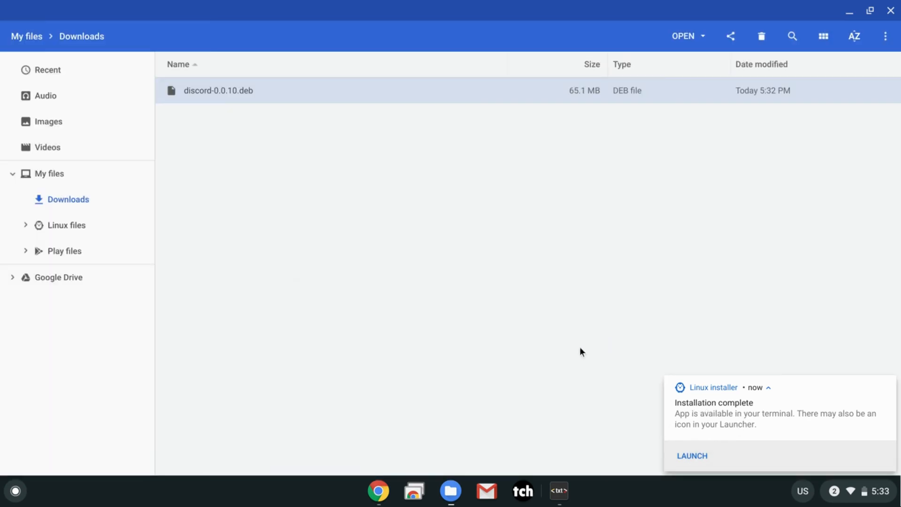
Launch the installed Discord app from a launcher search for 'discord'.
click(15, 491)
text(dis)
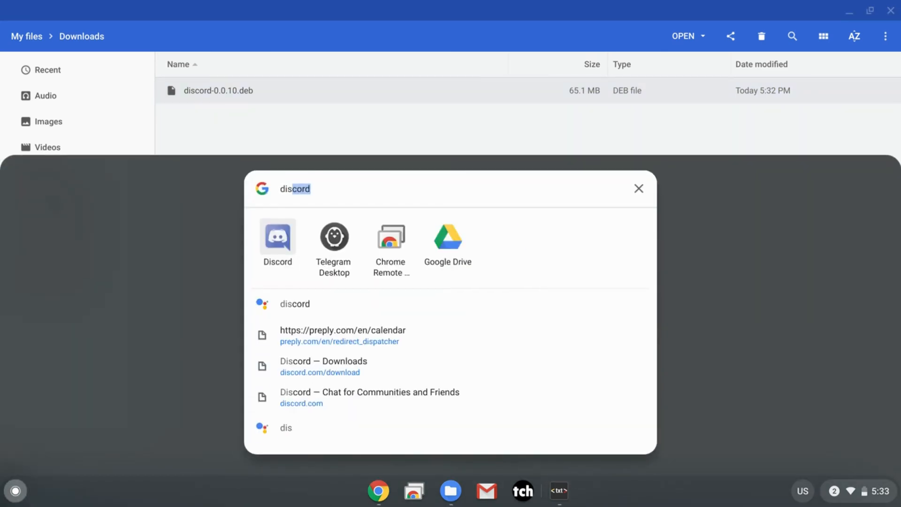
click(638, 189)
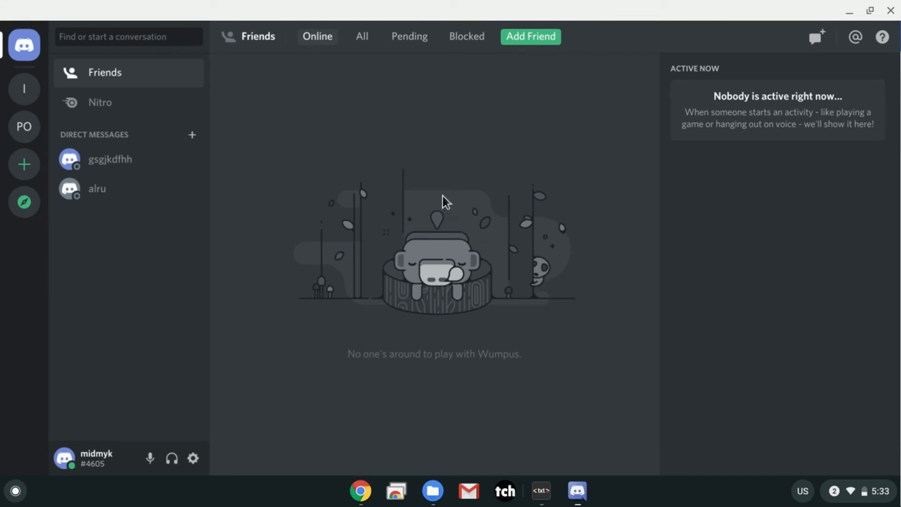
mouse_move(528, 86)
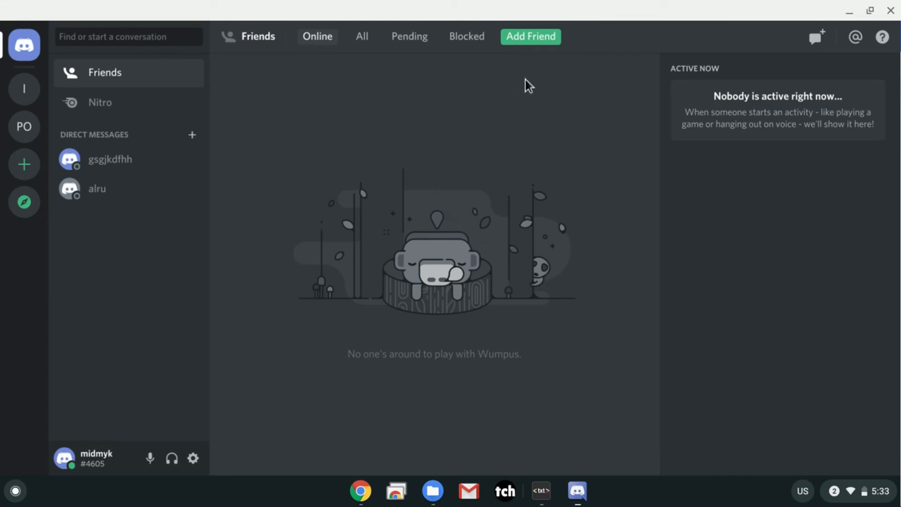
Open Discord's User Settings via the gear icon to the Voice & Video page.
click(193, 458)
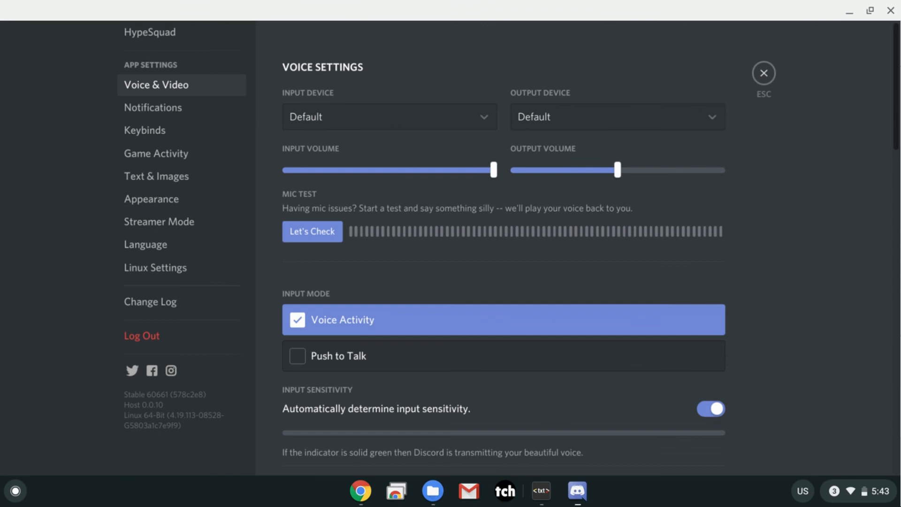